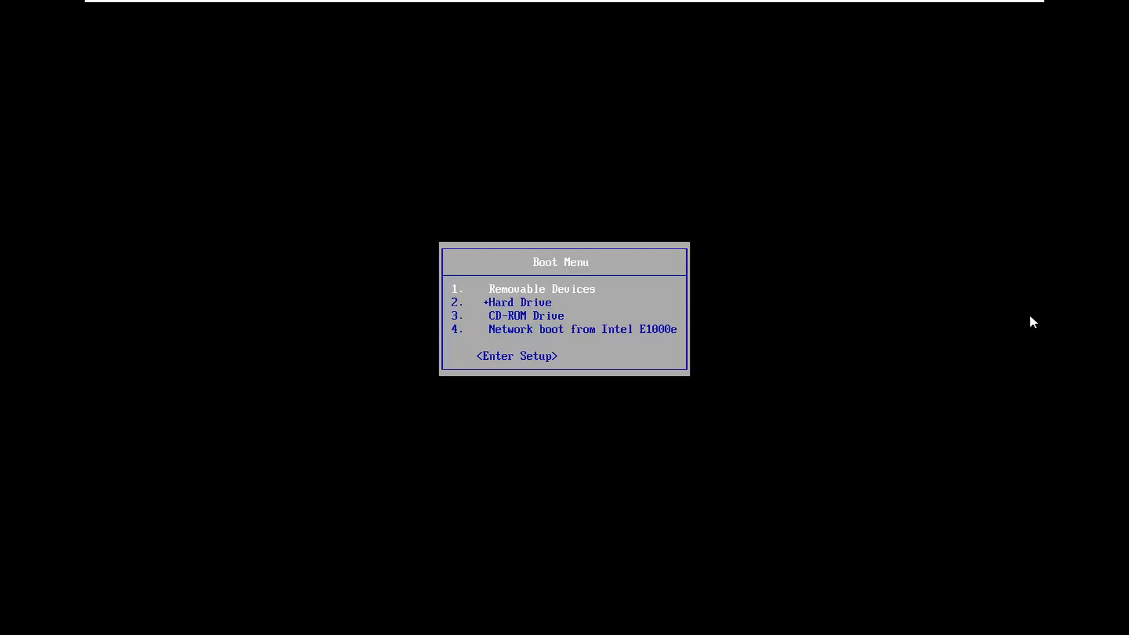
pyautogui.moveTo(1006, 327)
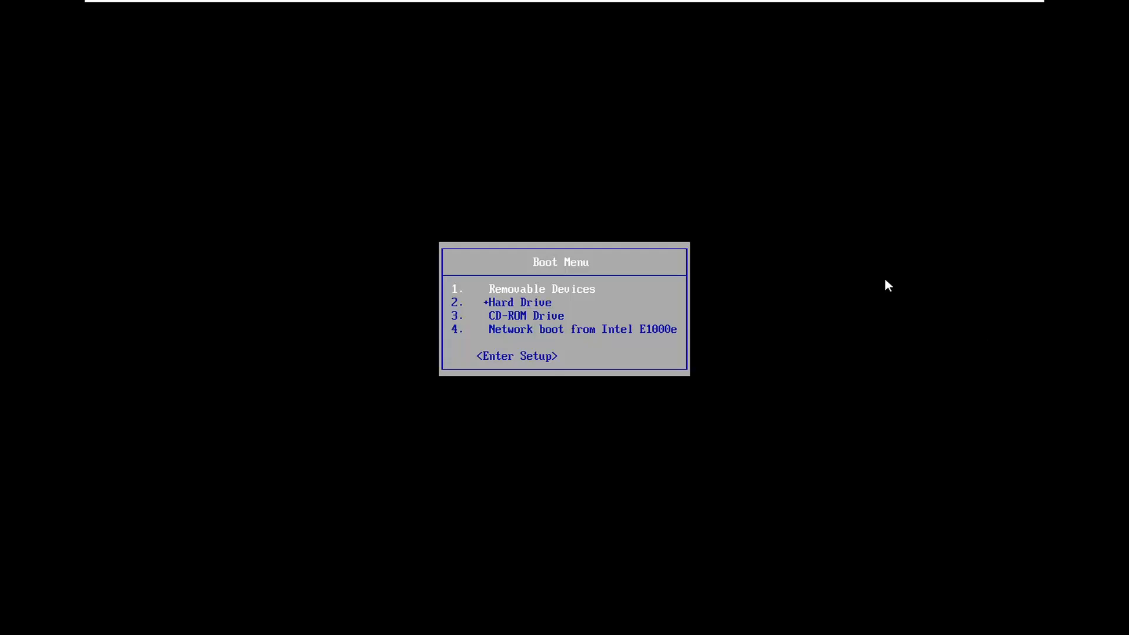
pyautogui.moveTo(884, 288)
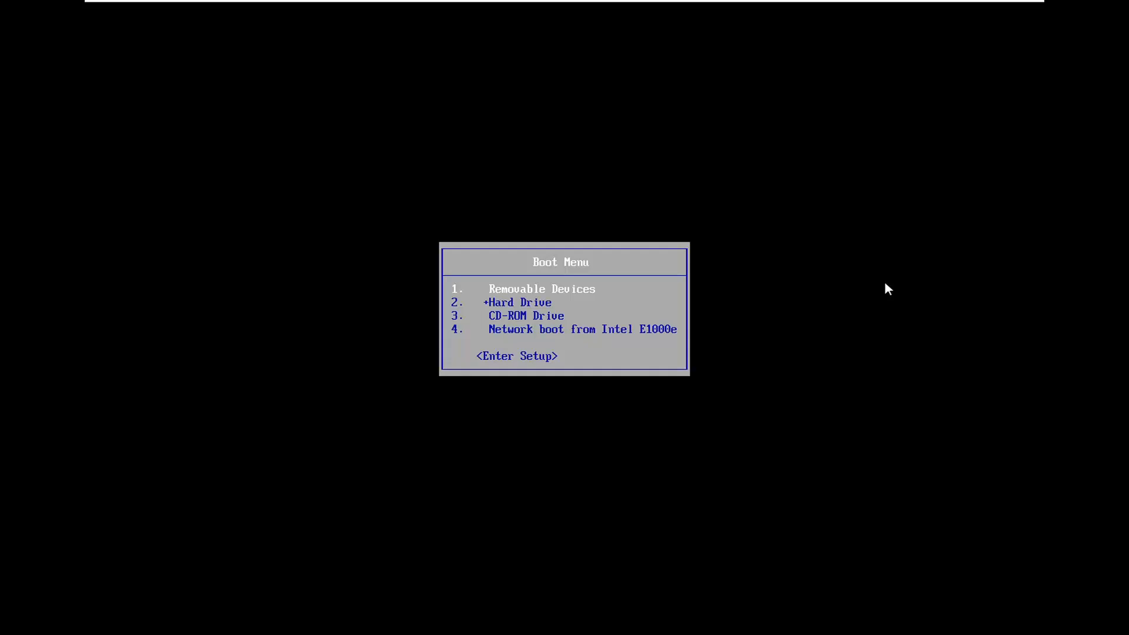
pyautogui.moveTo(597, 275)
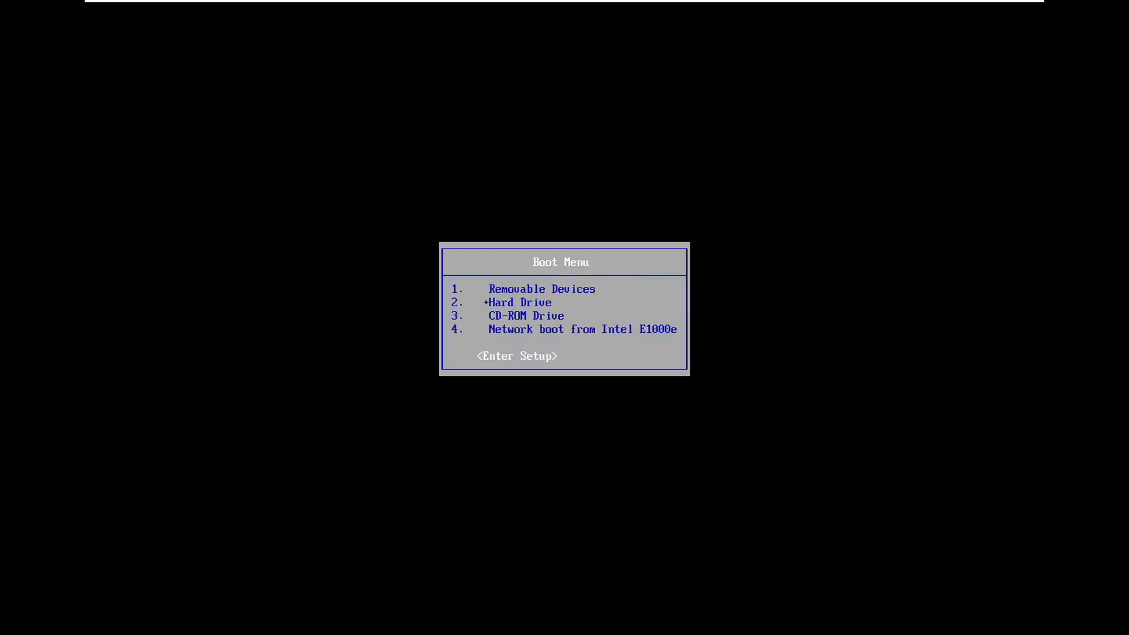
# Step: Enter PhoenixBIOS Setup from the Boot Menu and move to the Advanced tab
pyautogui.press('enter')
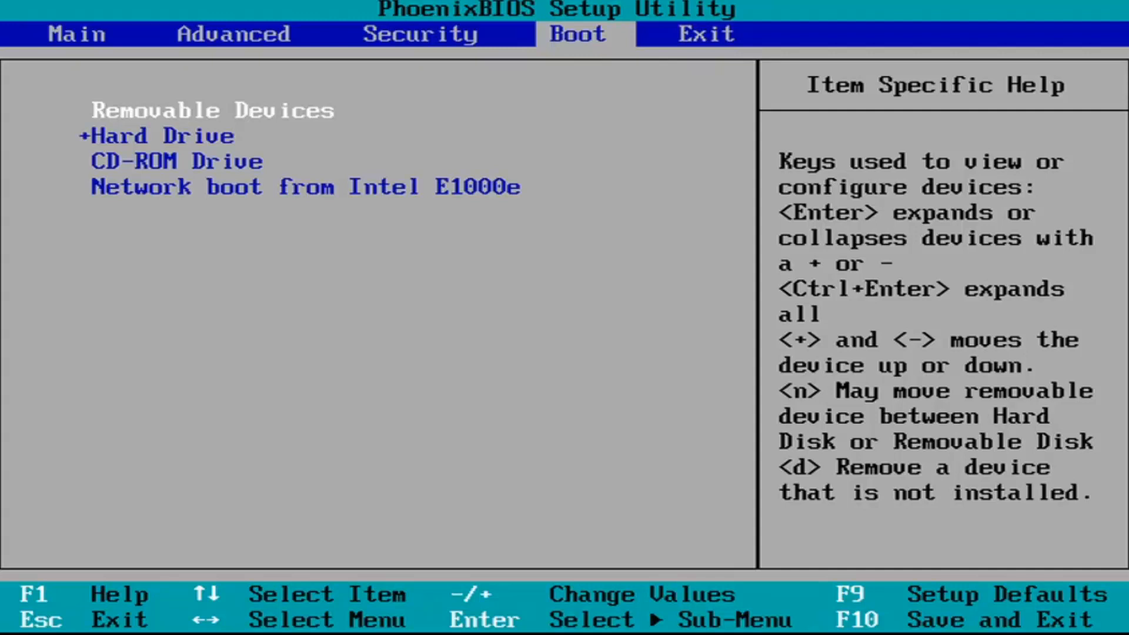
pyautogui.press('Down')
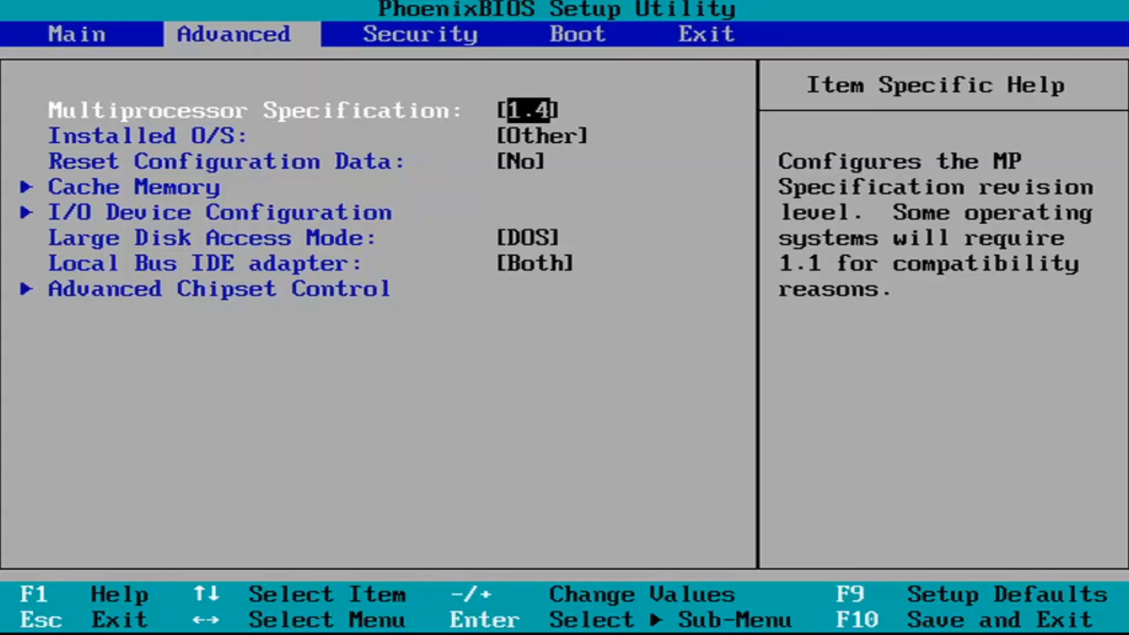
# Step: Change Installed O/S to Win95, then go back to the Boot tab
pyautogui.press('Down')
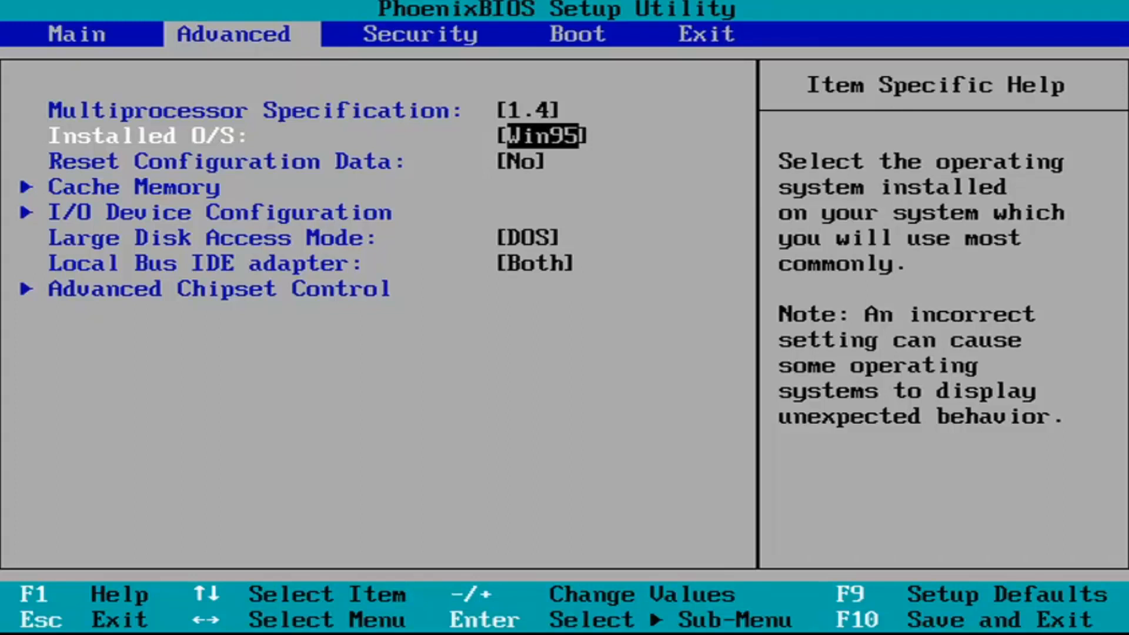
pyautogui.press('Right')
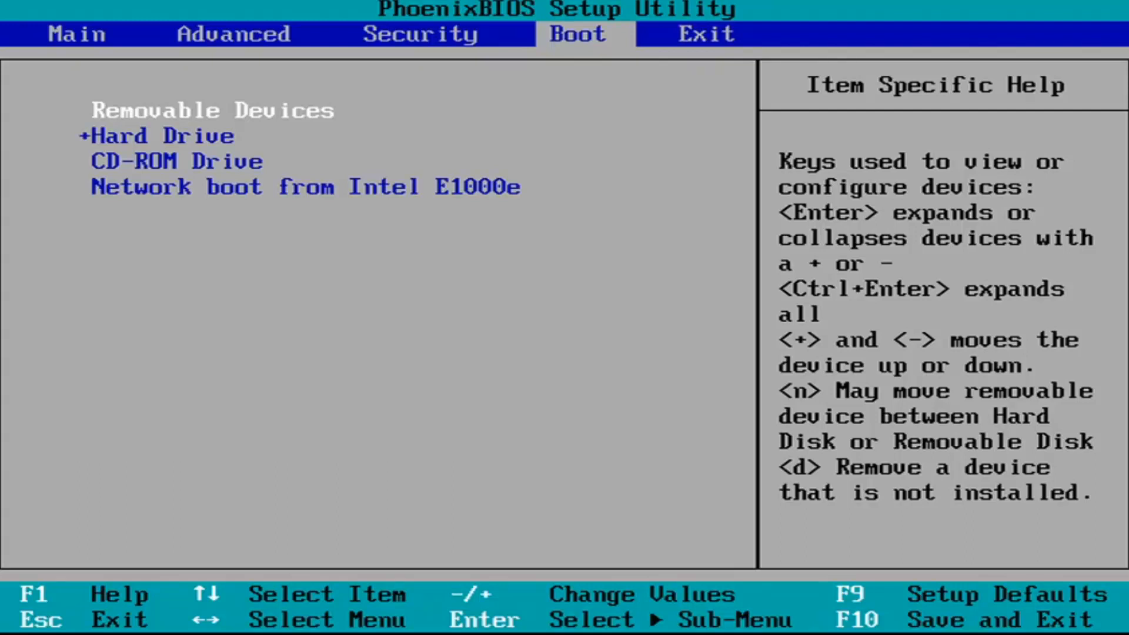
# Step: Press F10 to bring up the Setup Confirmation dialog for saving changes and exiting
pyautogui.press('F10')
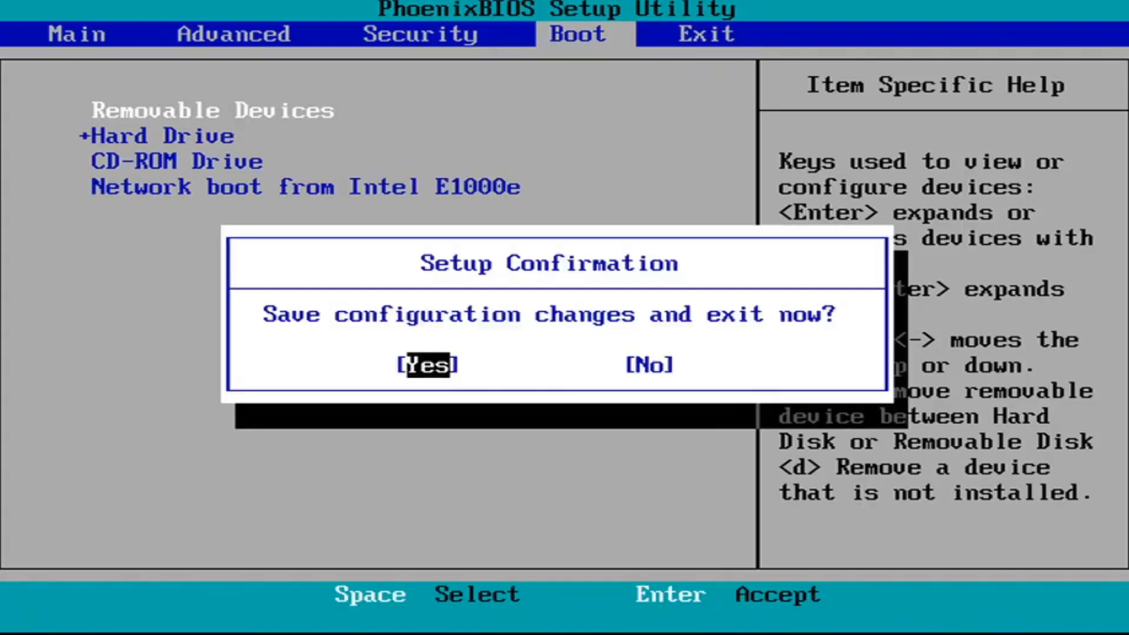